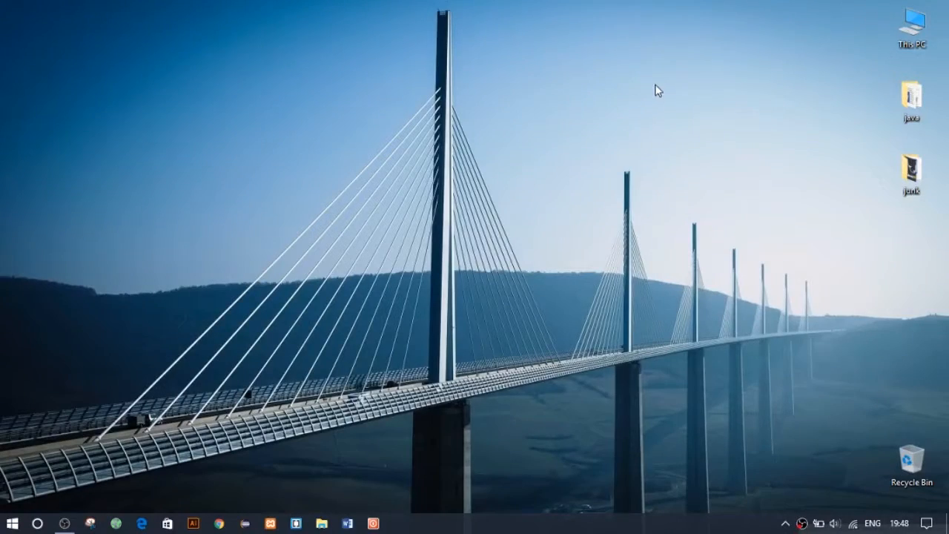
mouse_move(640, 103)
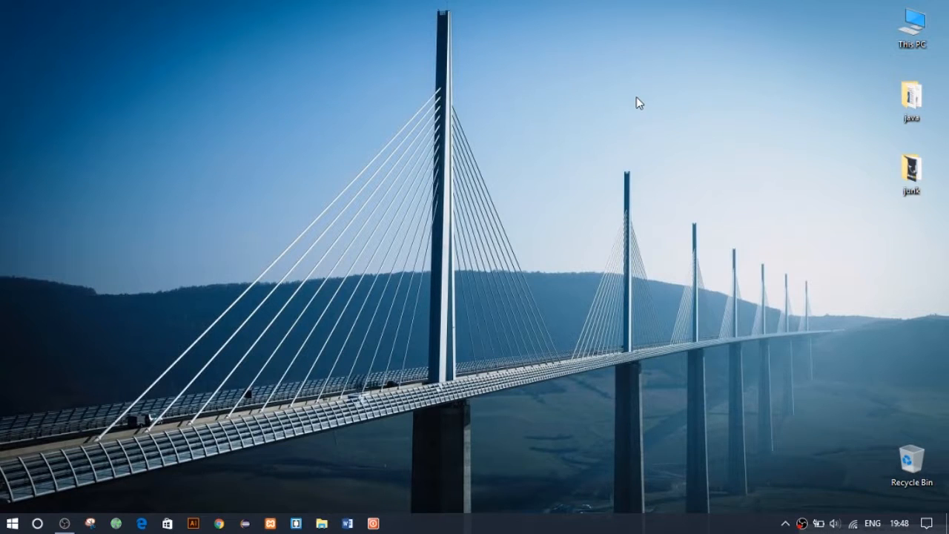
mouse_move(552, 167)
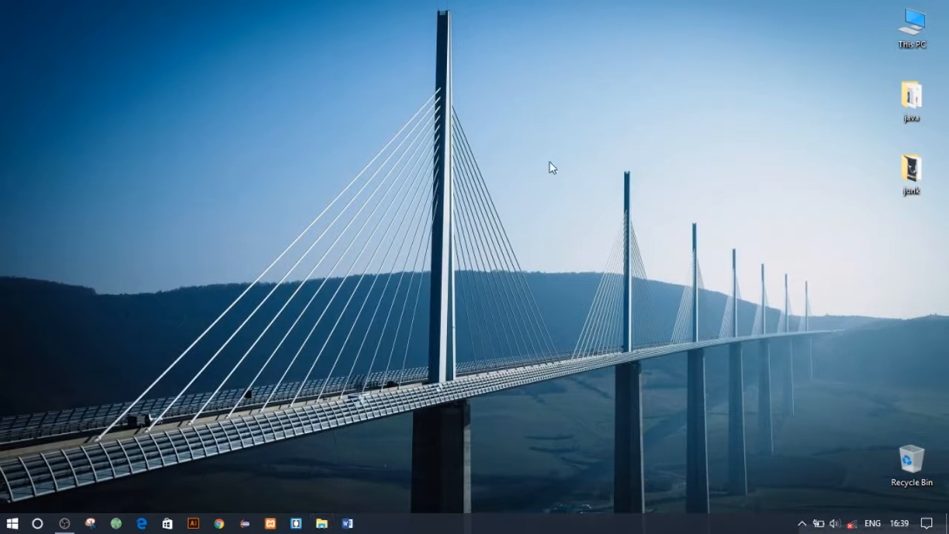
Step: Start a new desktop shortcut and browse for its target file
right_click(551, 167)
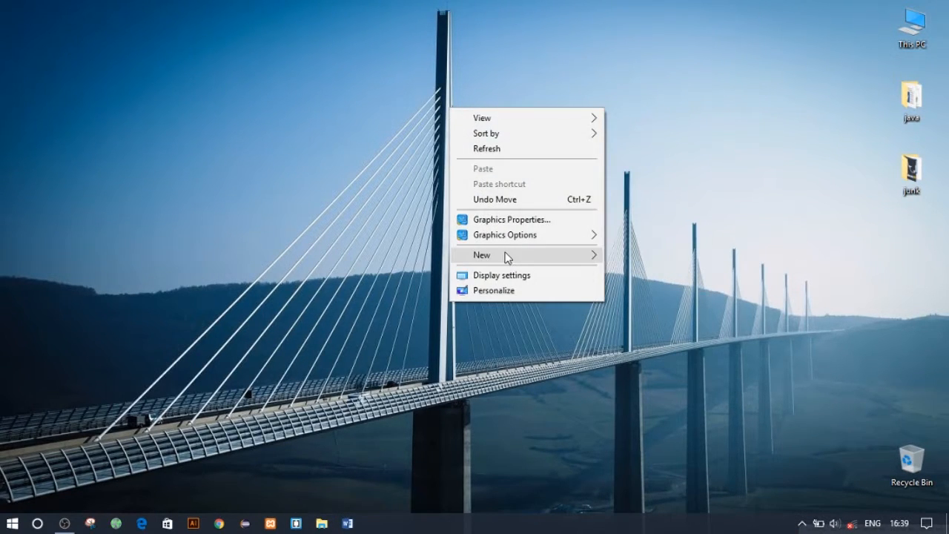
click(482, 254)
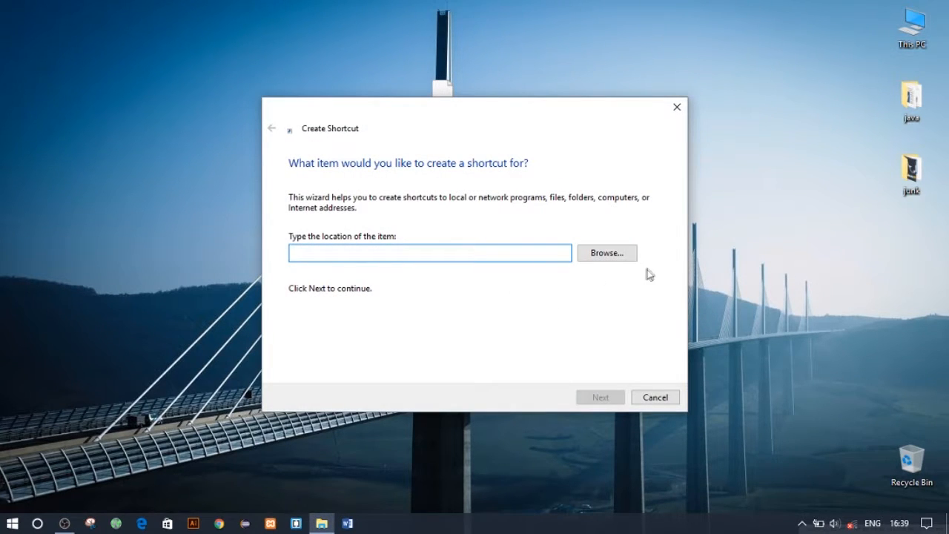
click(606, 253)
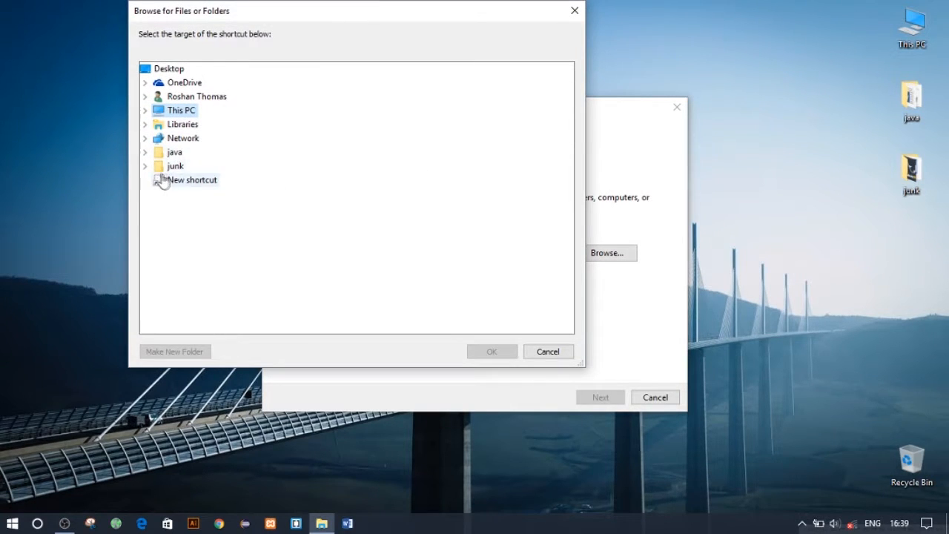
Step: Select SlideToShutDown.exe from C:\Windows\System32 as the shortcut target
click(145, 110)
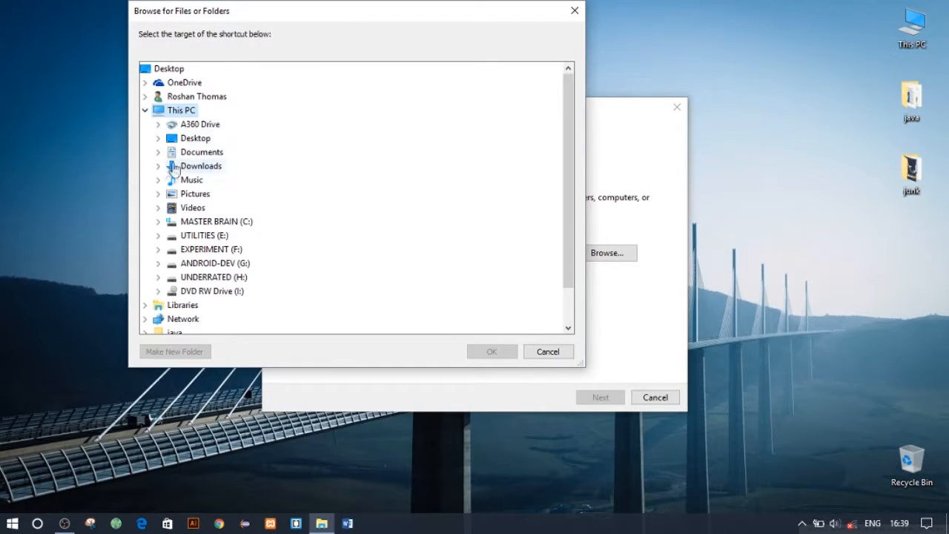
mouse_move(206, 259)
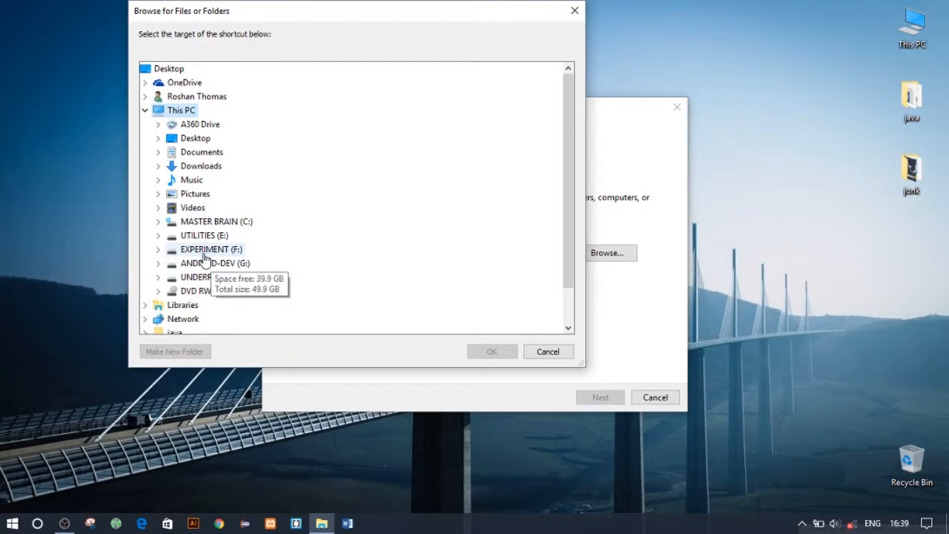
click(157, 221)
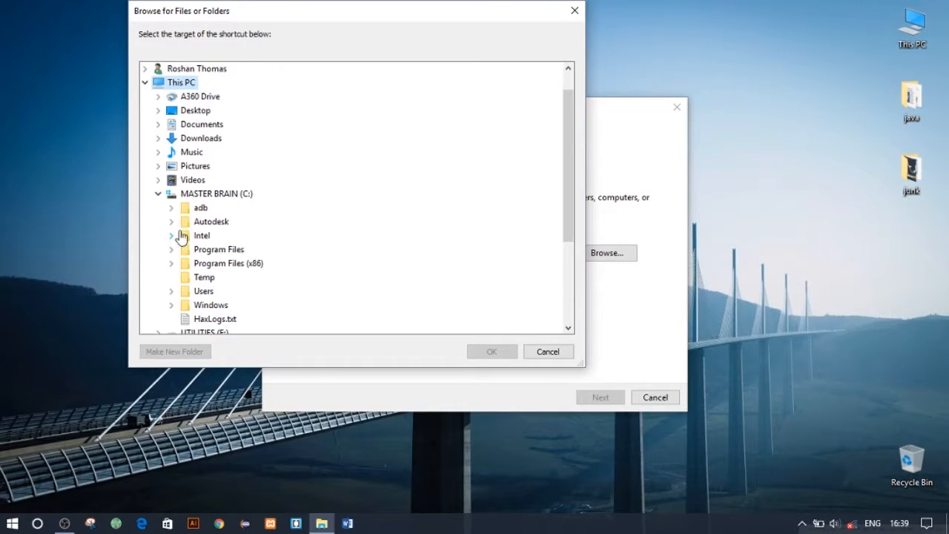
mouse_move(178, 307)
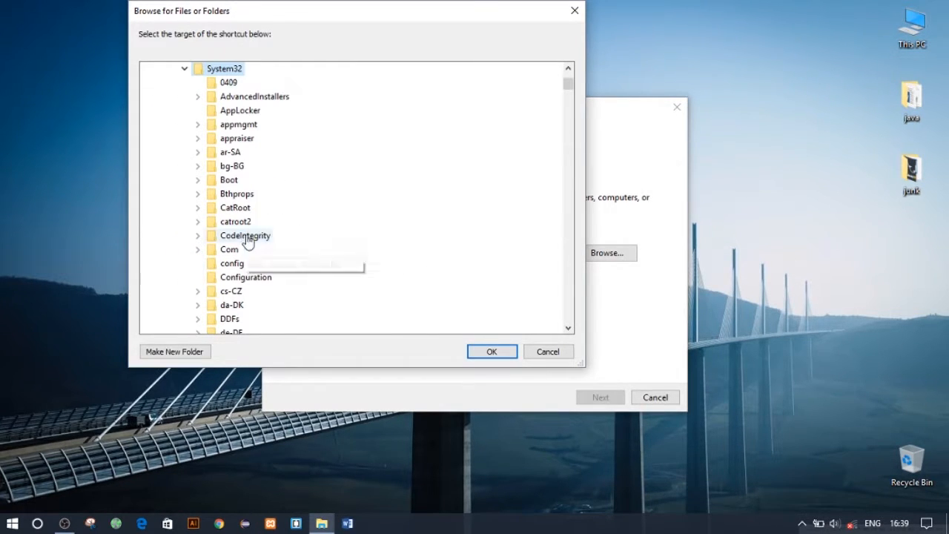
scroll(down, 3)
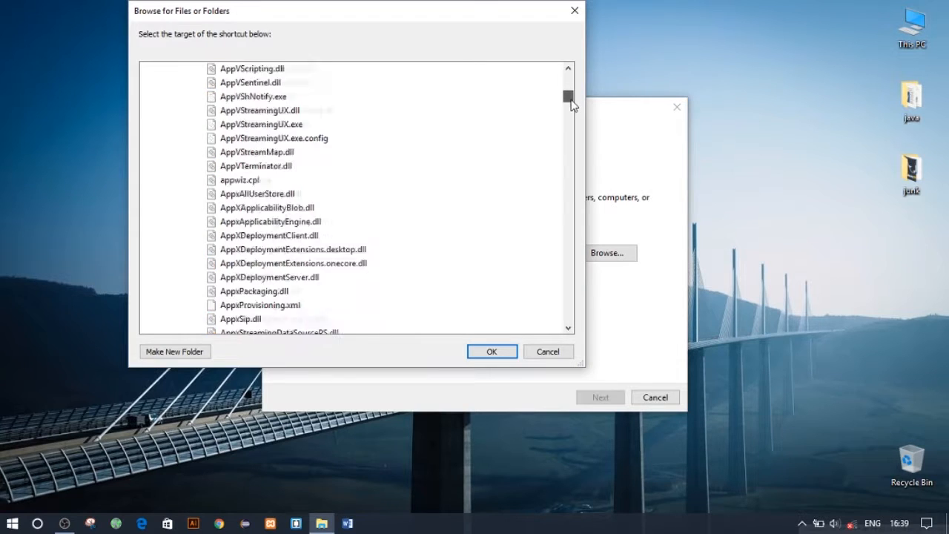
scroll(down, 3)
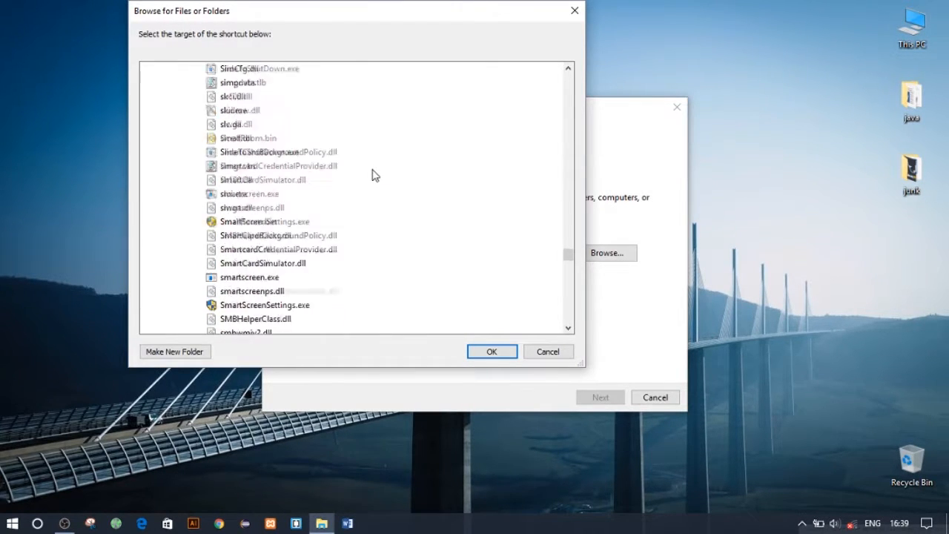
click(261, 152)
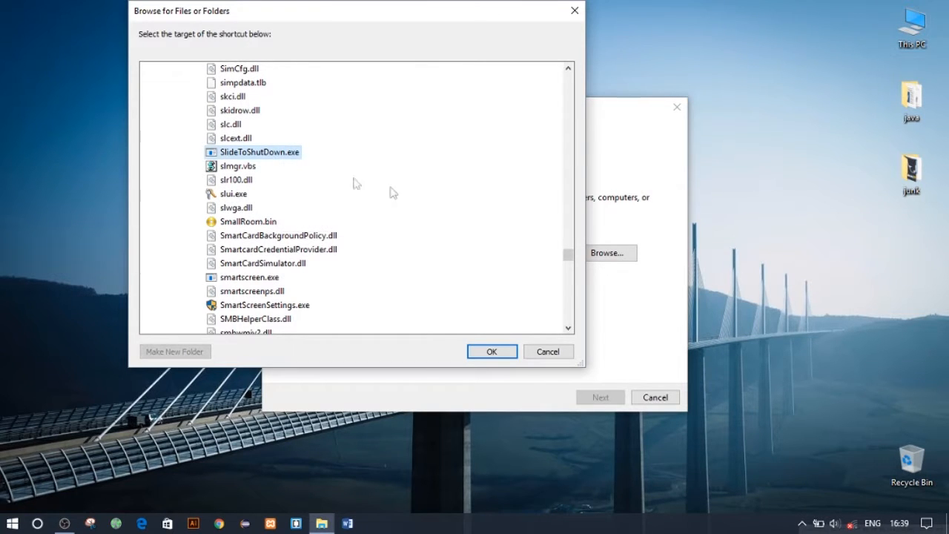
Step: Confirm target C:\Windows\System32\SlideToShutDown.exe, name the shortcut 'shutdown', and finish
click(548, 350)
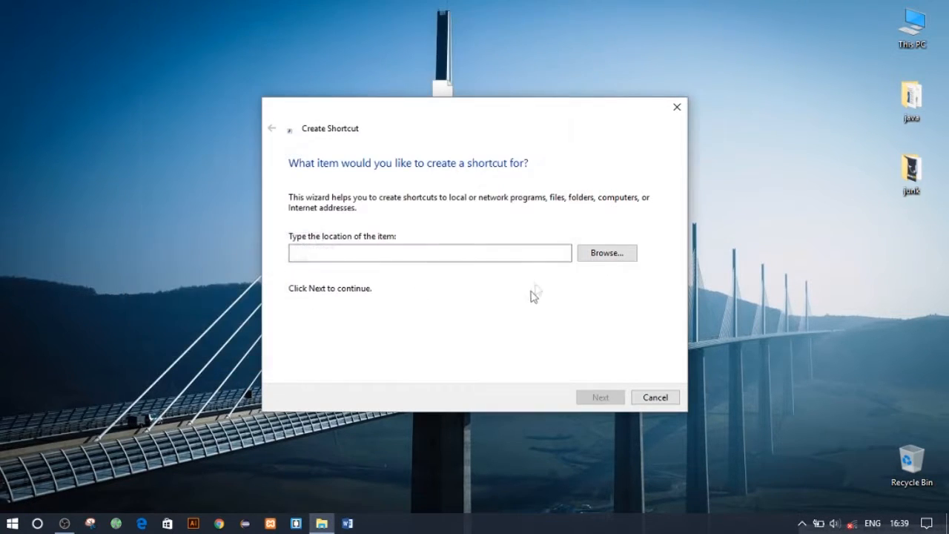
text(C:\Windows\System32\SlideToShutDown.exe)
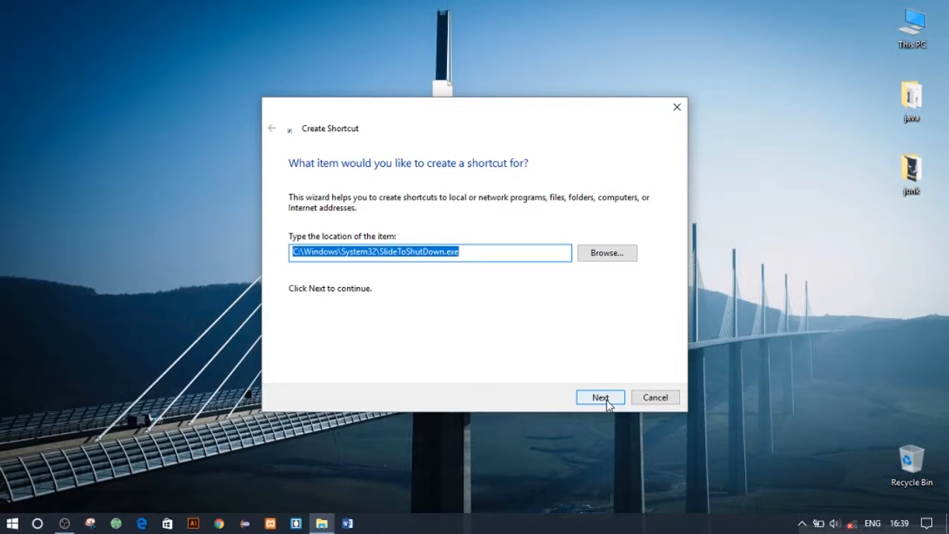
click(600, 396)
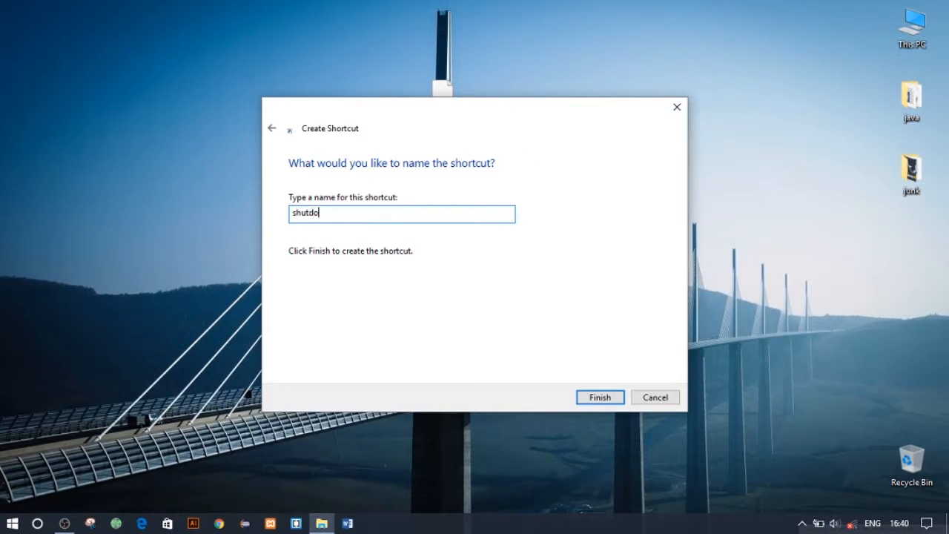
click(599, 396)
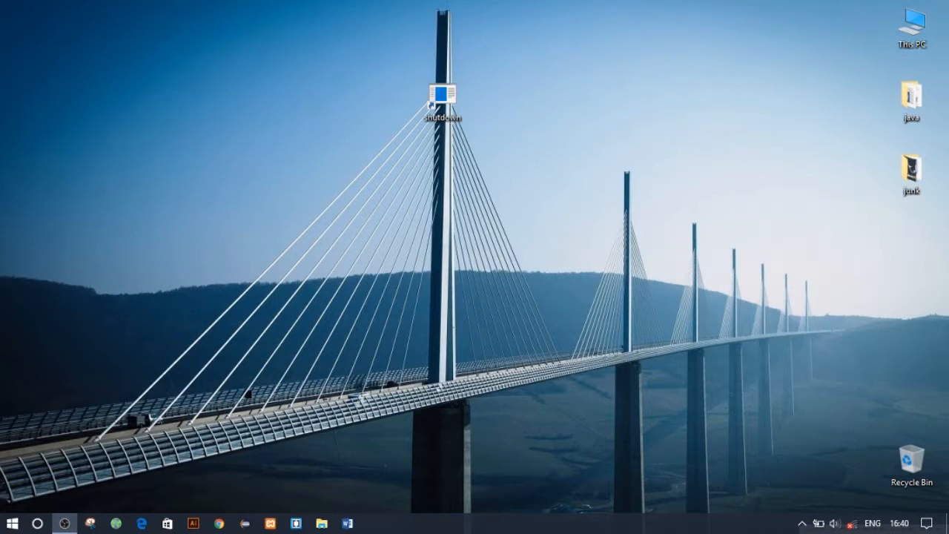
Step: Change the shutdown shortcut's icon to the red power icon
right_click(442, 97)
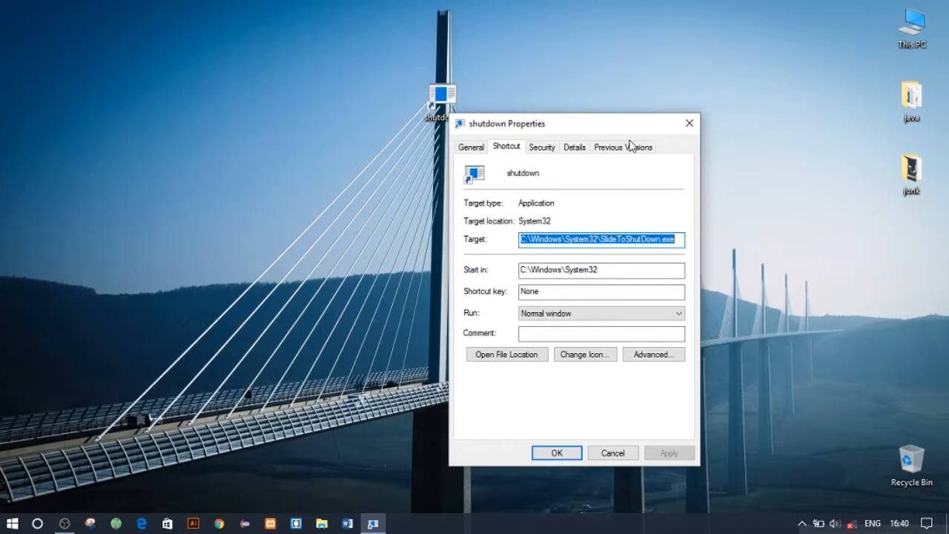
mouse_move(621, 334)
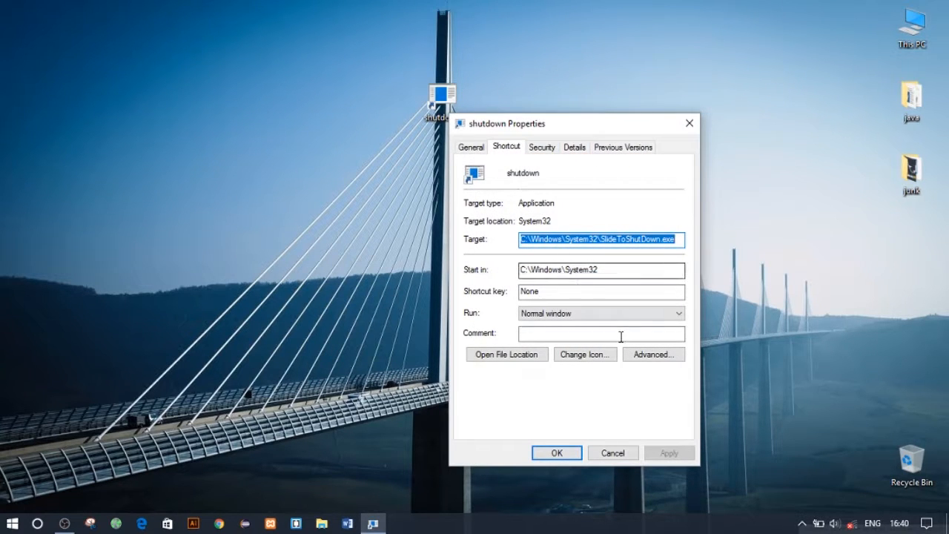
click(585, 354)
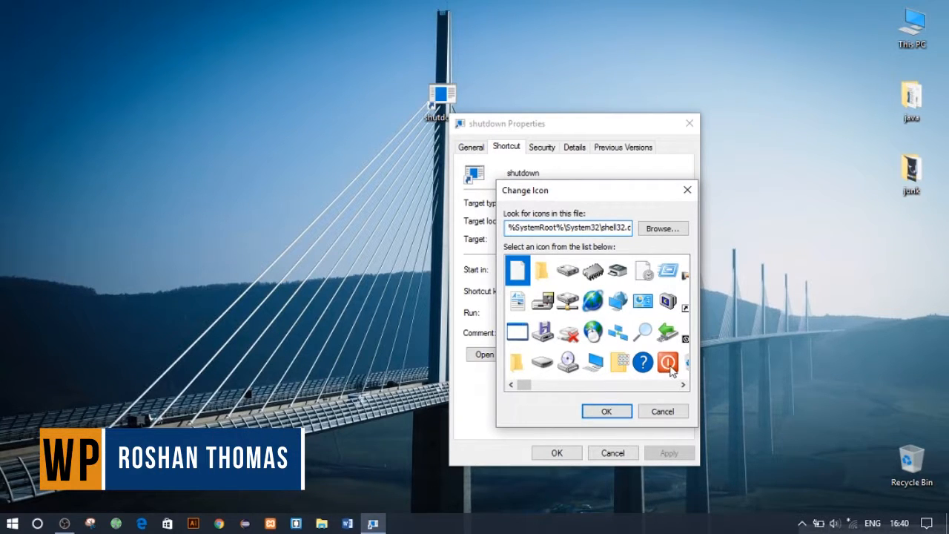
click(606, 411)
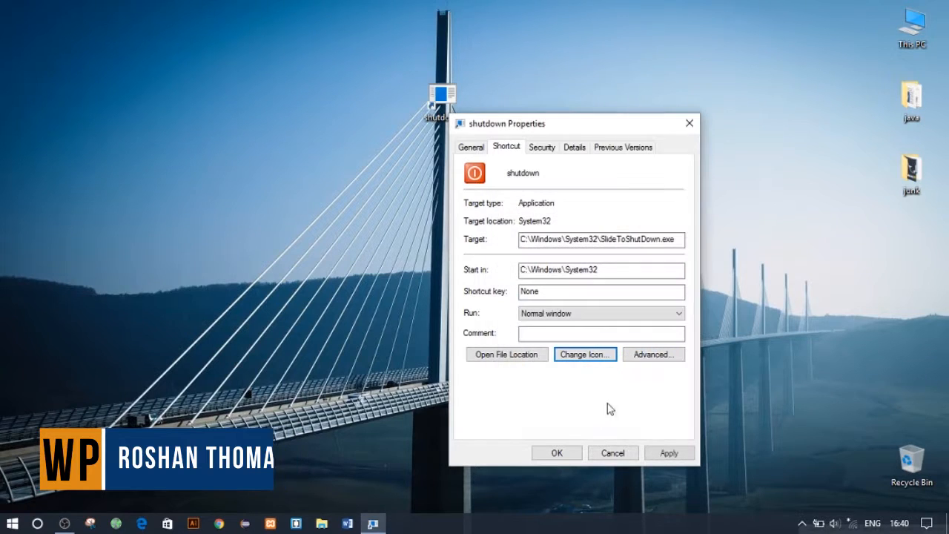
click(668, 453)
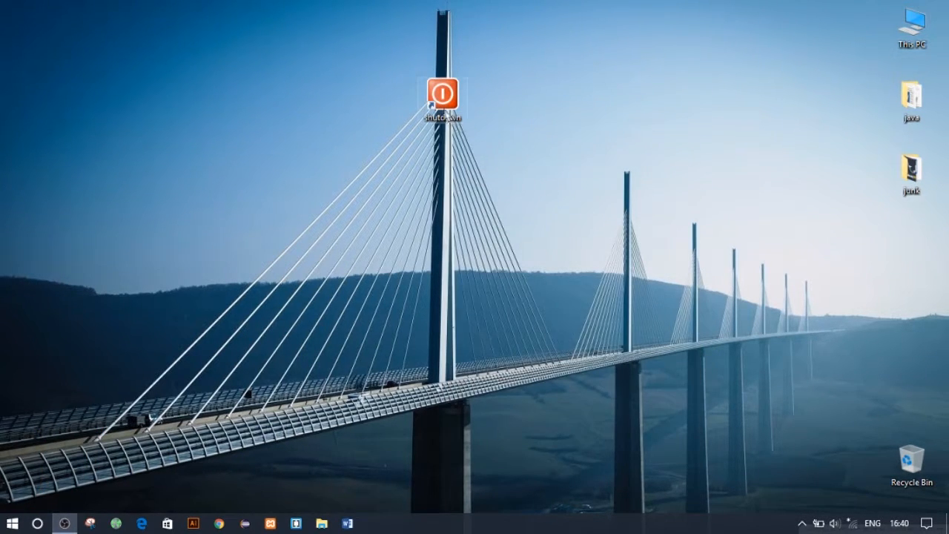
Step: Pin the shutdown shortcut to the taskbar and launch it
right_click(442, 94)
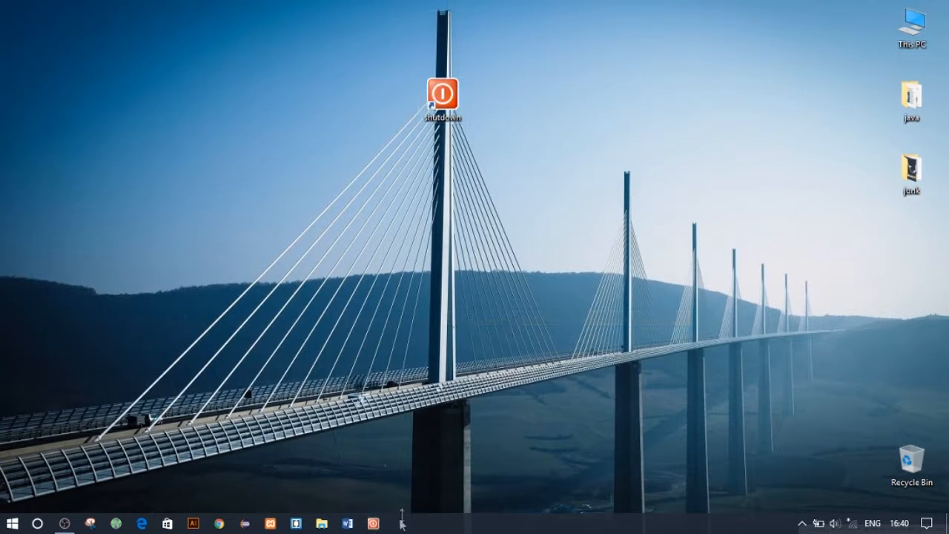
double_click(443, 97)
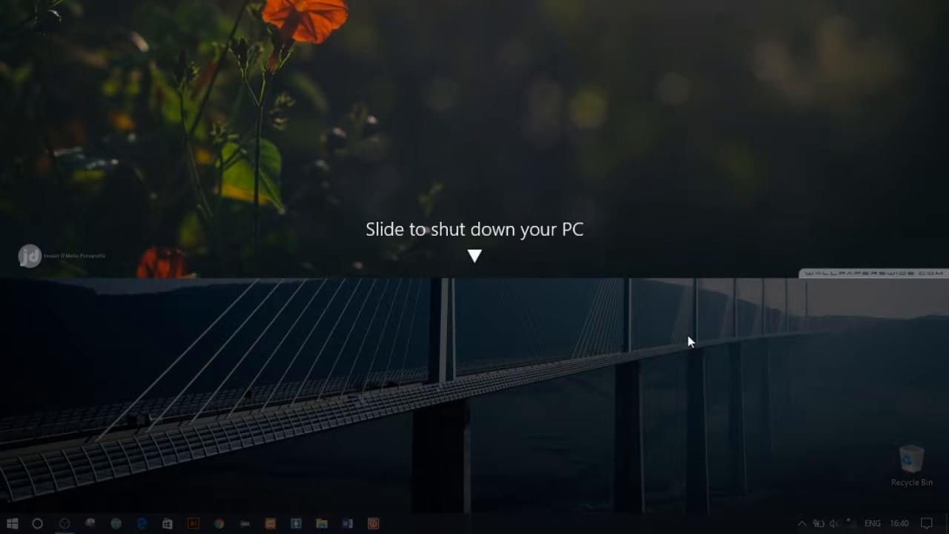